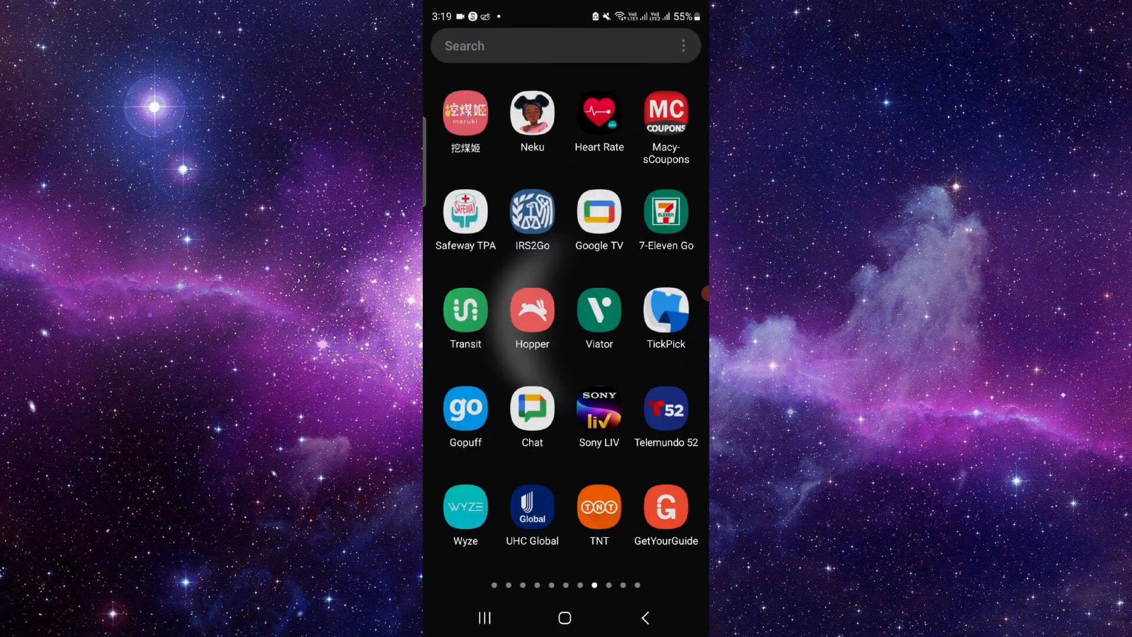
Show the 7-Eleven Go popup menu with select, add-to-home and uninstall options.
{"action": "left_click", "coordinate": [665, 212]}
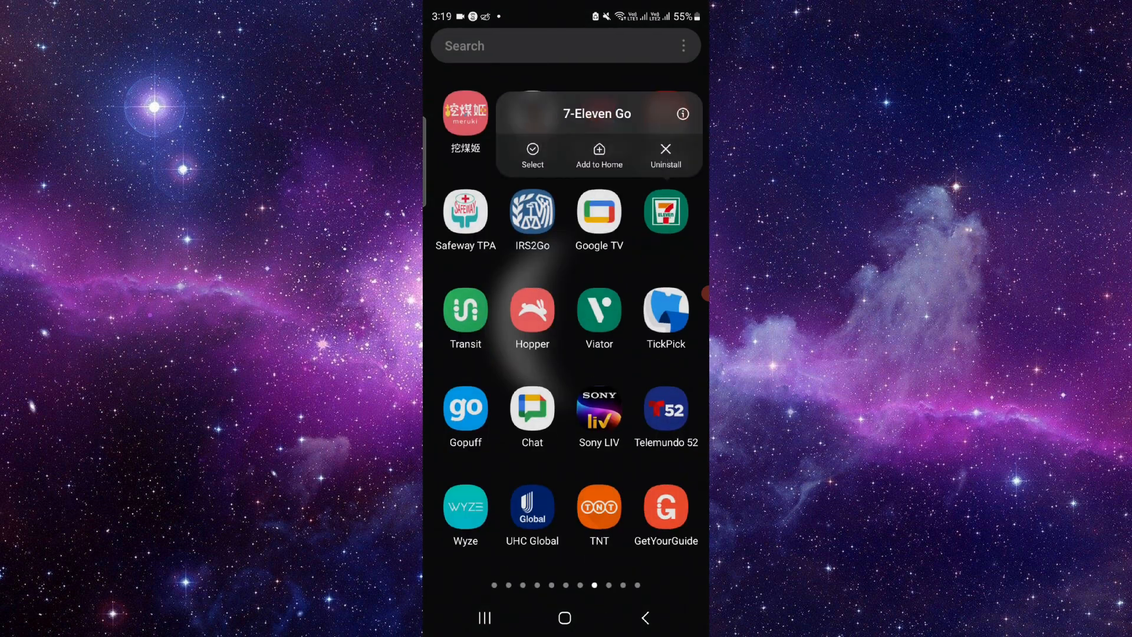
Clear 7-Eleven Go's stored data to 0 B, then open its Google Play store page.
{"action": "left_click", "coordinate": [682, 113]}
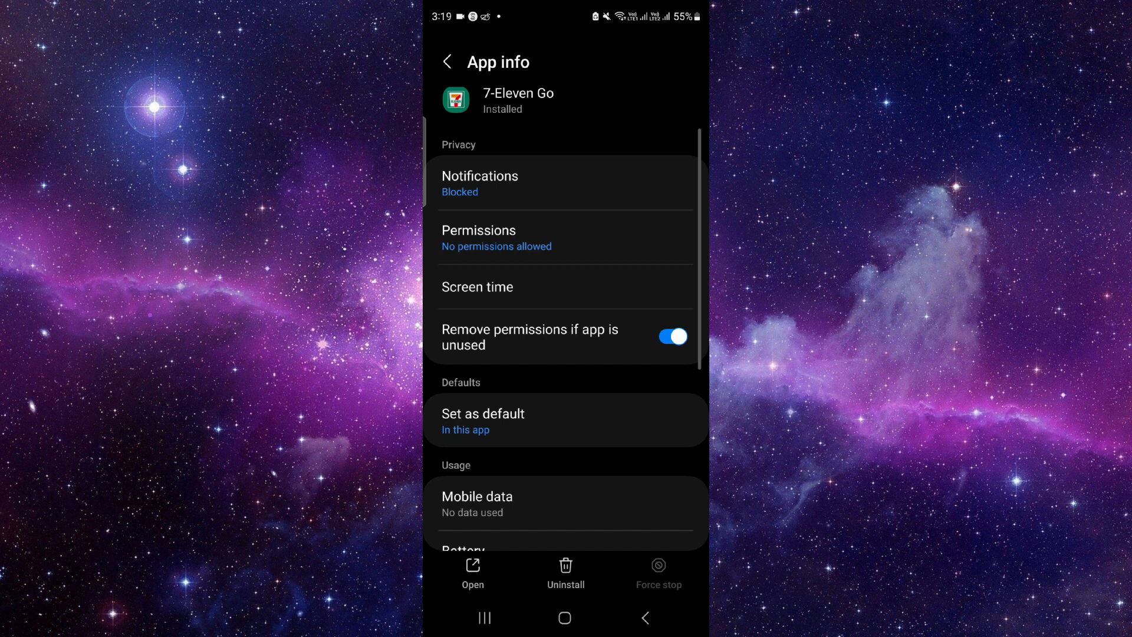
{"action": "scroll", "scroll_direction": "down", "scroll_amount": 3}
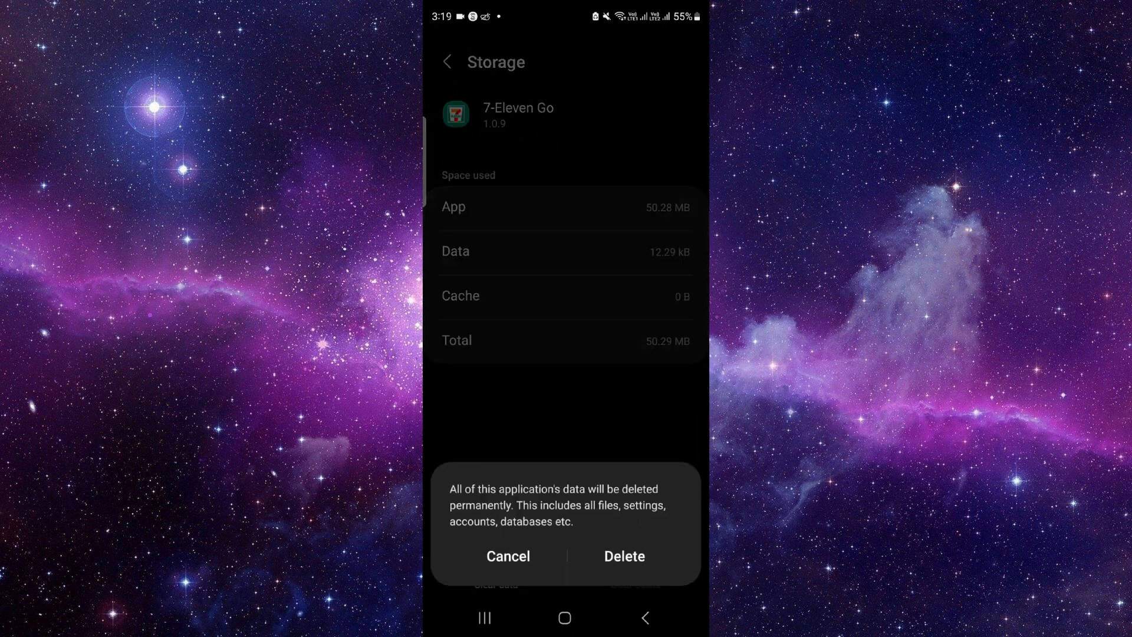
{"action": "left_click", "coordinate": [624, 556]}
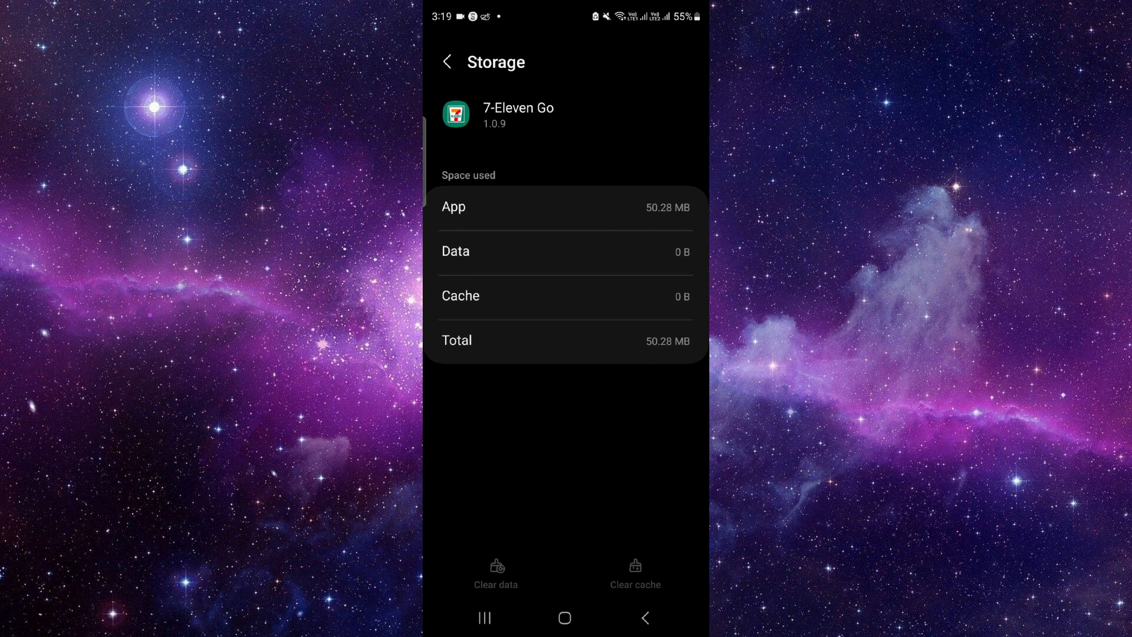
{"action": "left_click", "coordinate": [447, 61]}
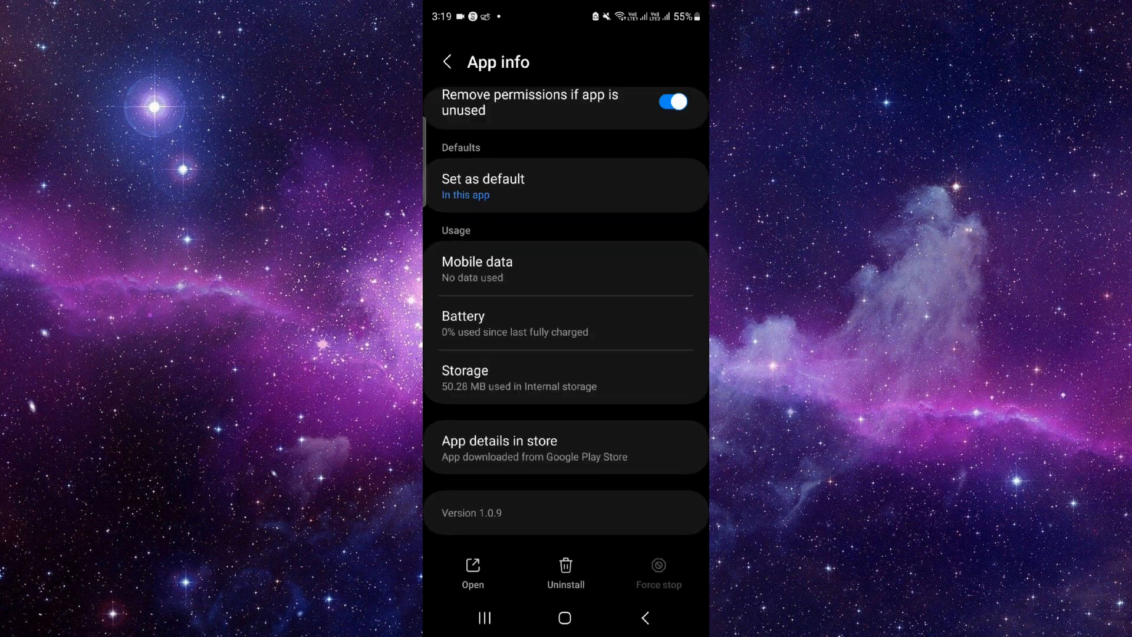
{"action": "left_click", "coordinate": [499, 446]}
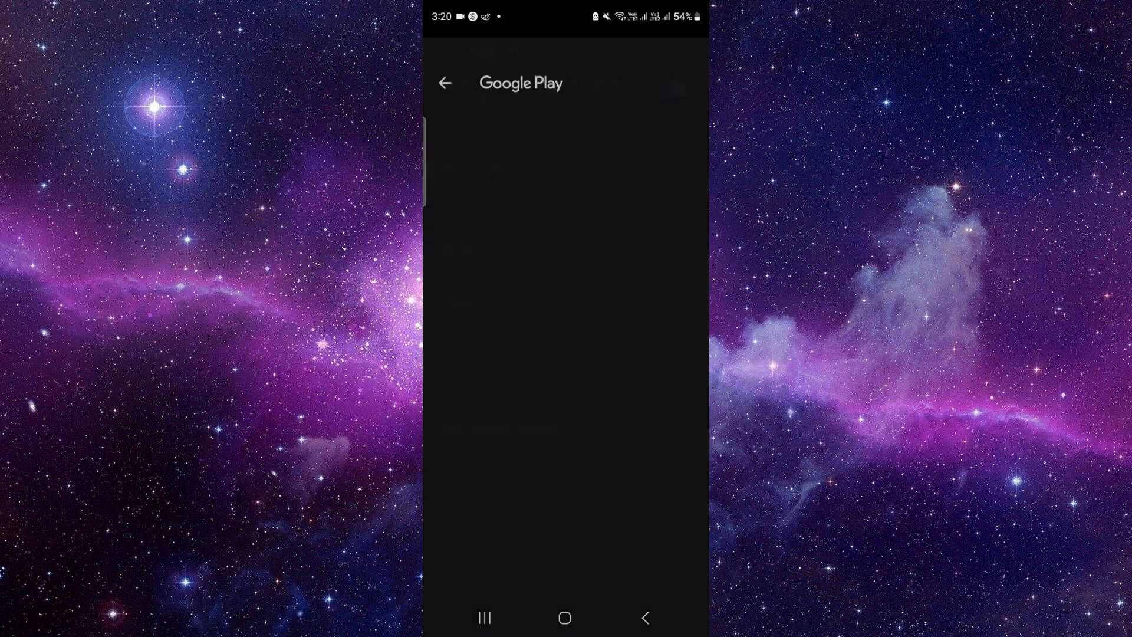